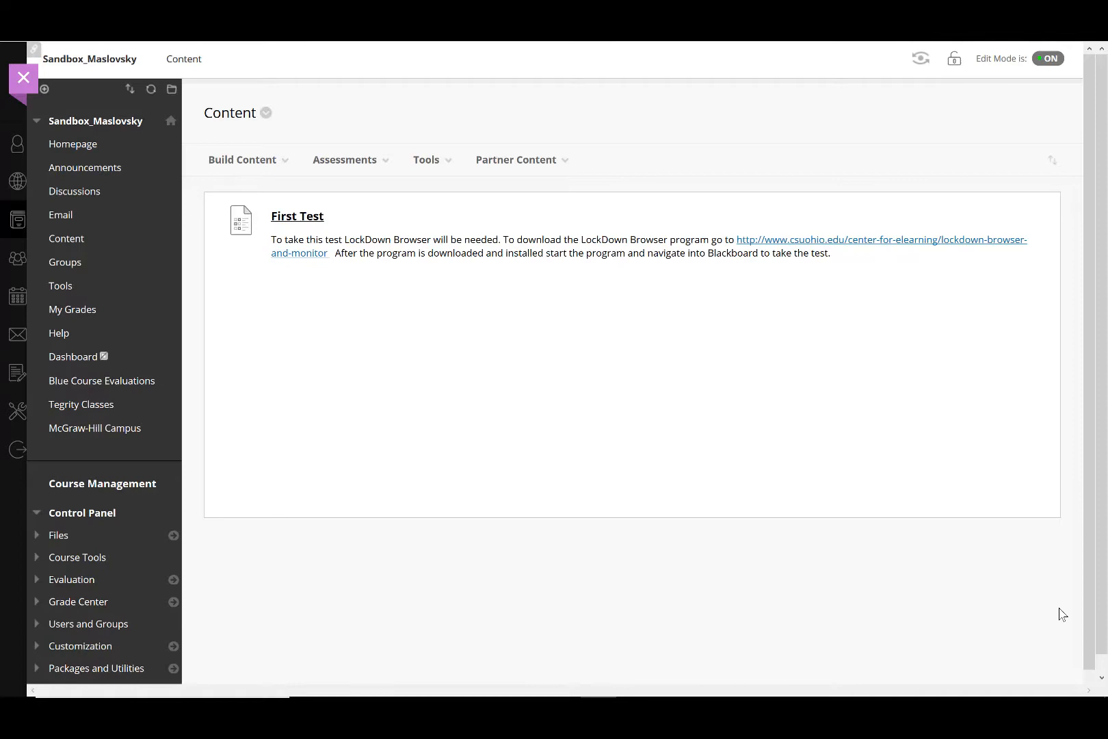
{"action": "mouse_move", "coordinate": [793, 466]}
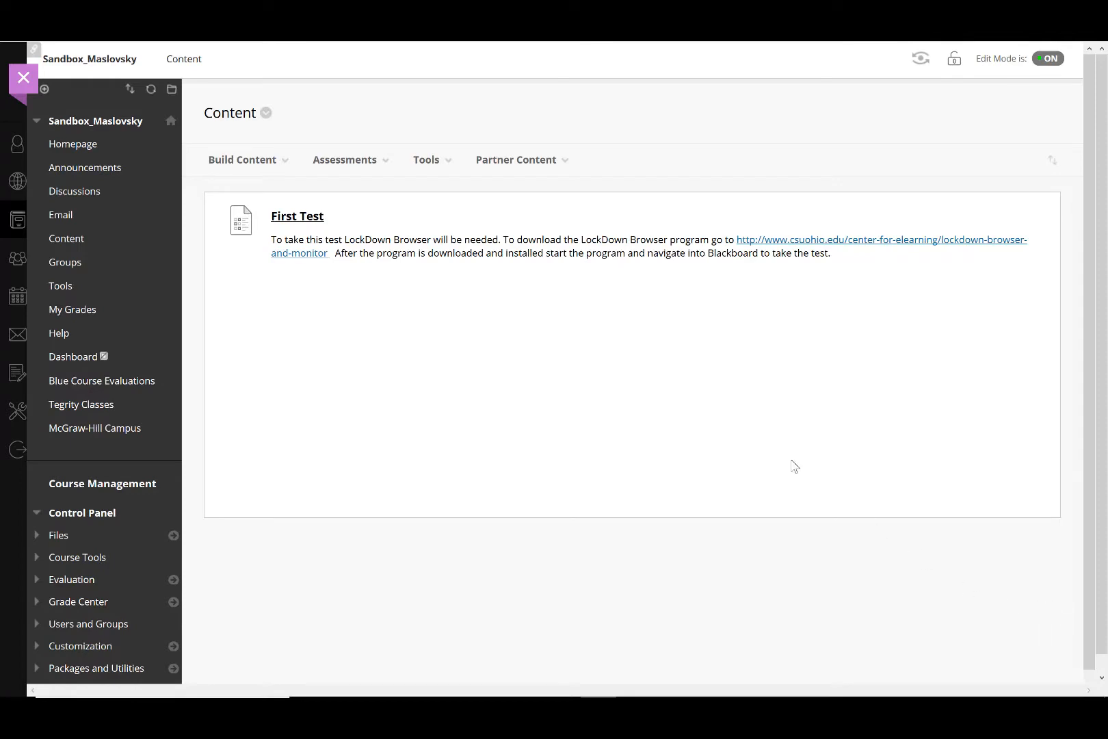
{"action": "mouse_move", "coordinate": [636, 396]}
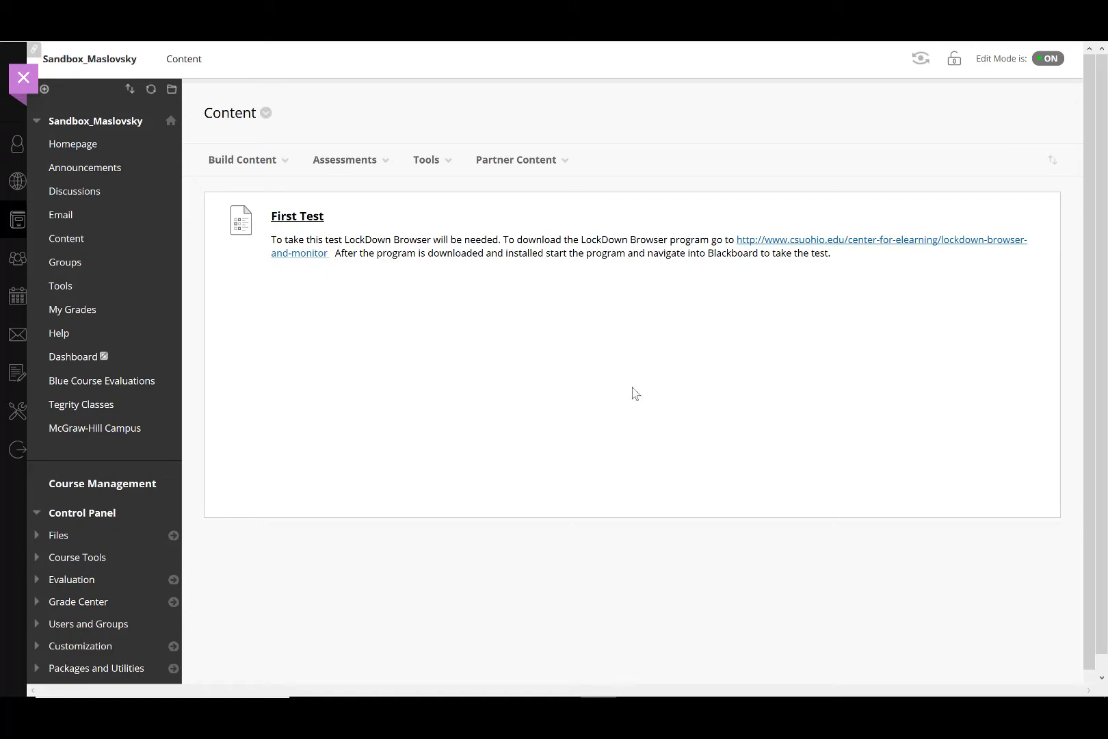
{"action": "mouse_move", "coordinate": [559, 390]}
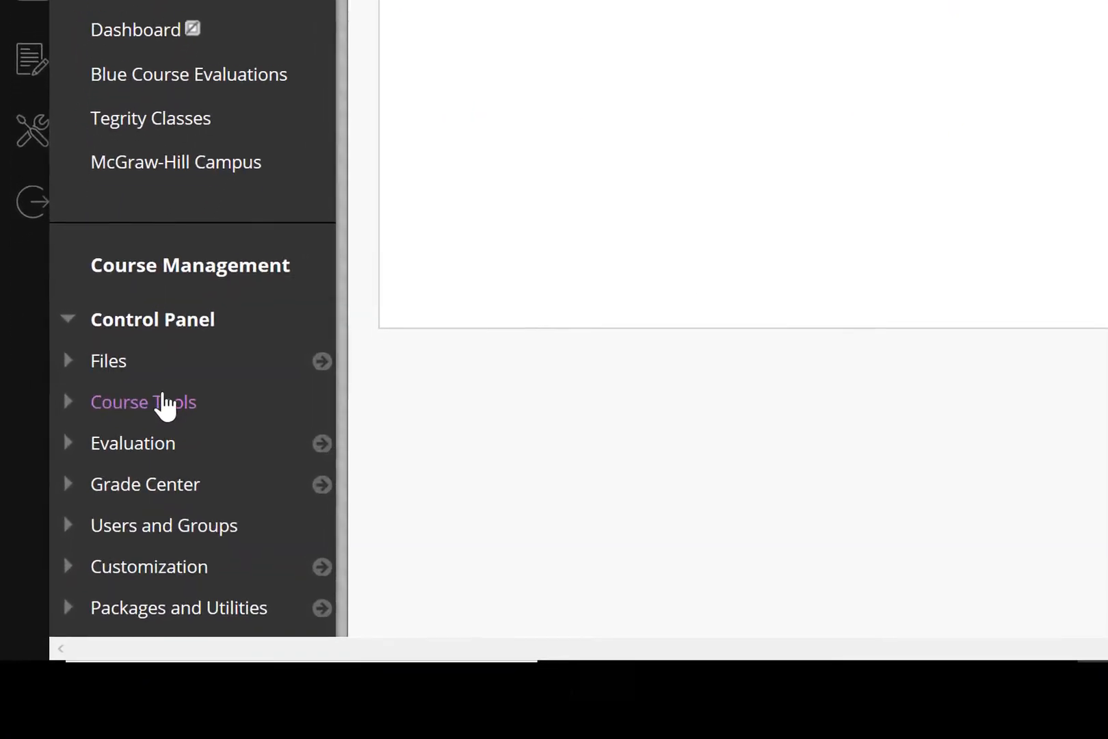
{"action": "mouse_move", "coordinate": [161, 395]}
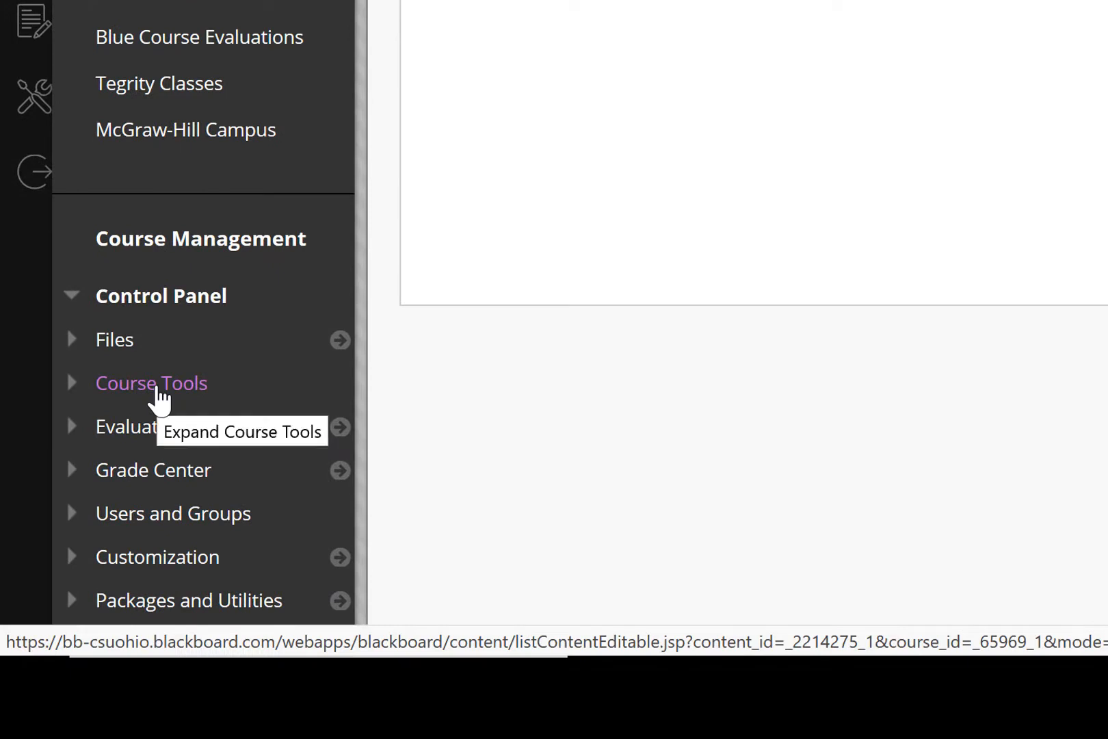
Reach the Respondus LockDown Browser Dashboard from Course Tools, listing First Test
{"action": "left_click", "coordinate": [152, 383]}
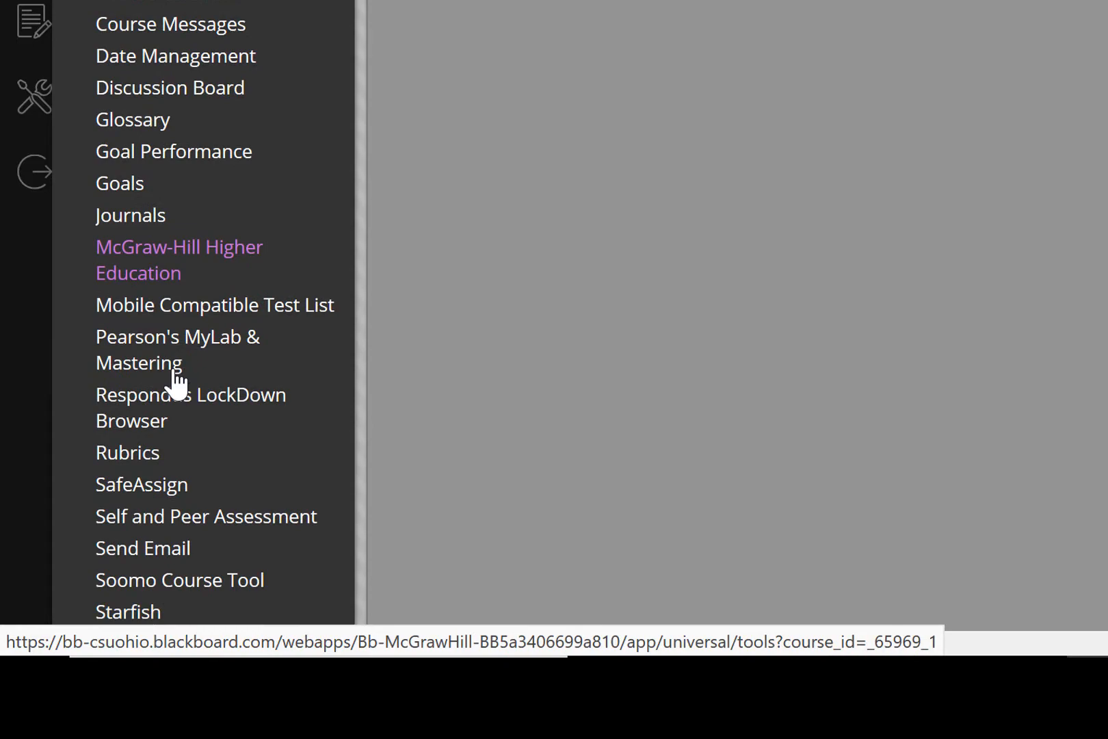
{"action": "left_click", "coordinate": [191, 408]}
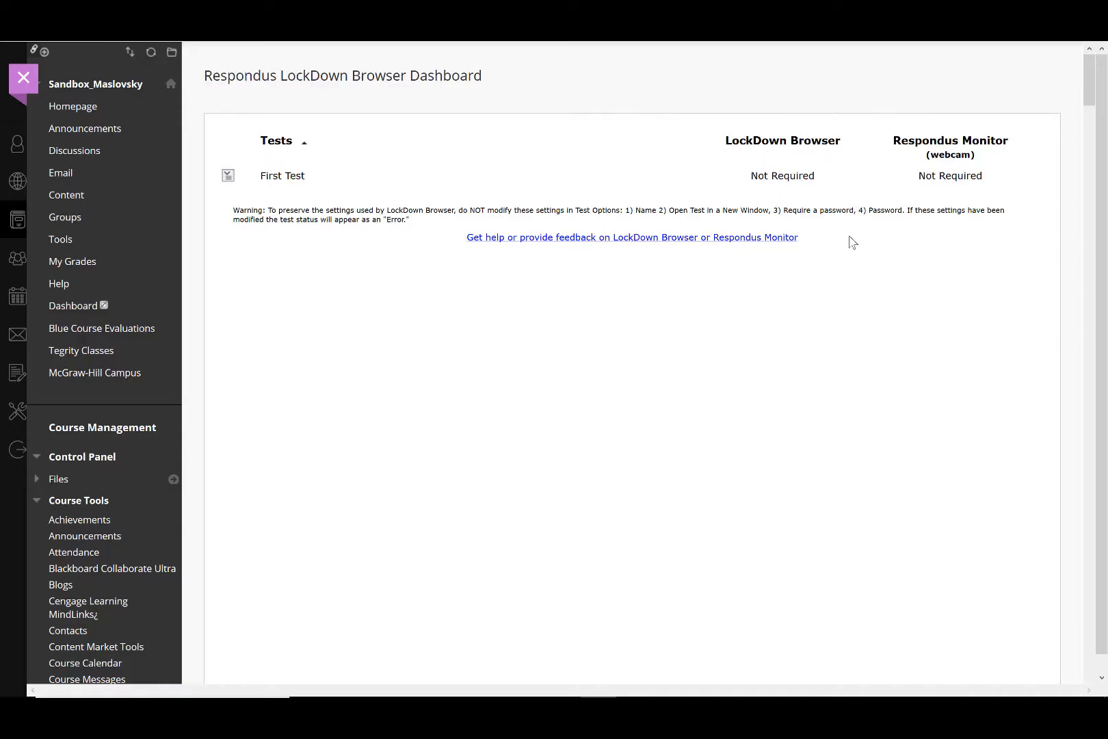
{"action": "mouse_move", "coordinate": [857, 242]}
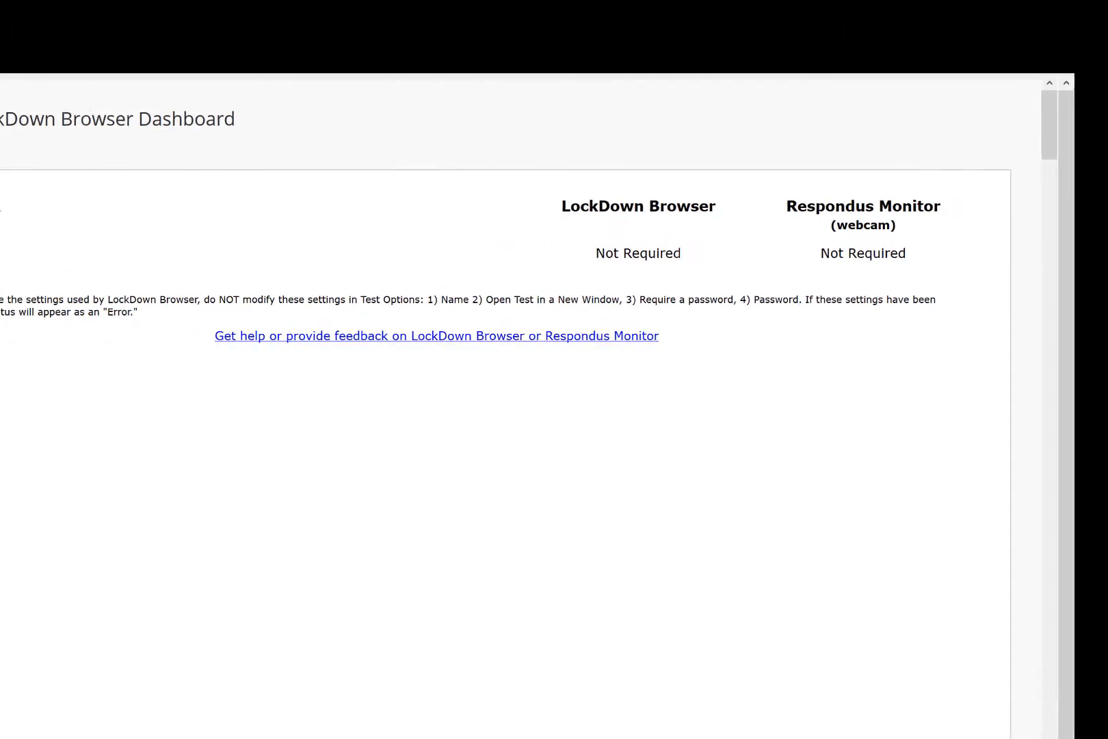
Modify First Test's settings to require Respondus LockDown Browser for the exam
{"action": "left_click", "coordinate": [186, 250]}
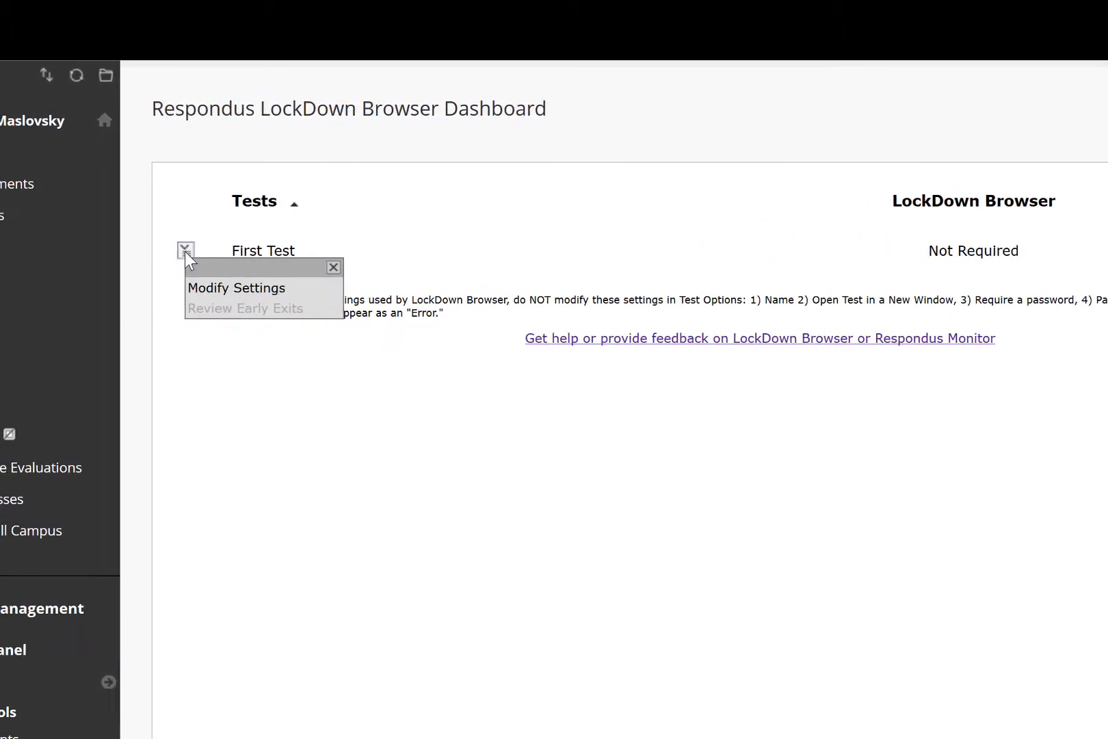
{"action": "mouse_move", "coordinate": [216, 292]}
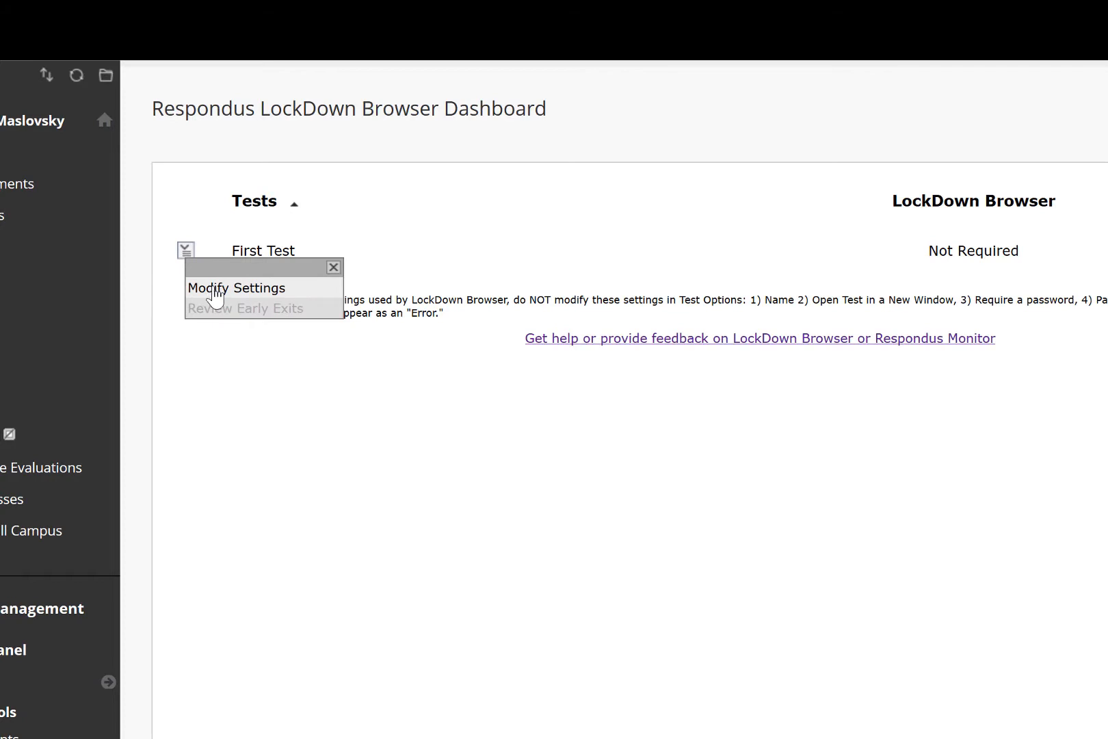
{"action": "left_click", "coordinate": [235, 289]}
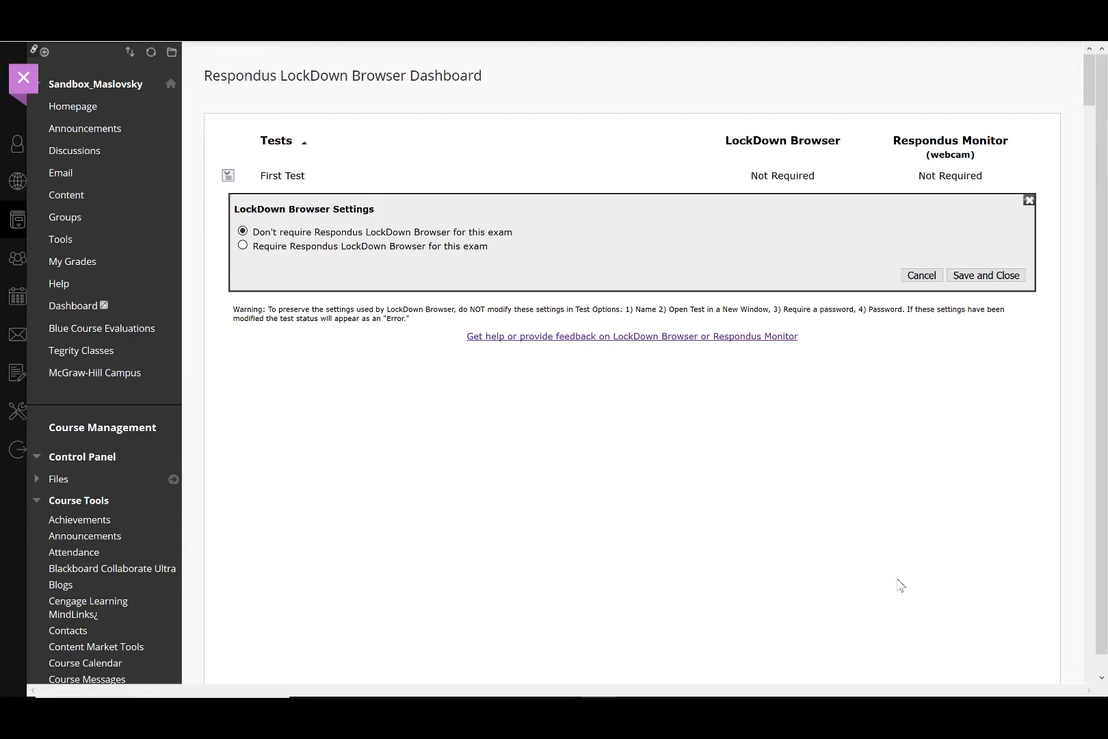
{"action": "mouse_move", "coordinate": [455, 375]}
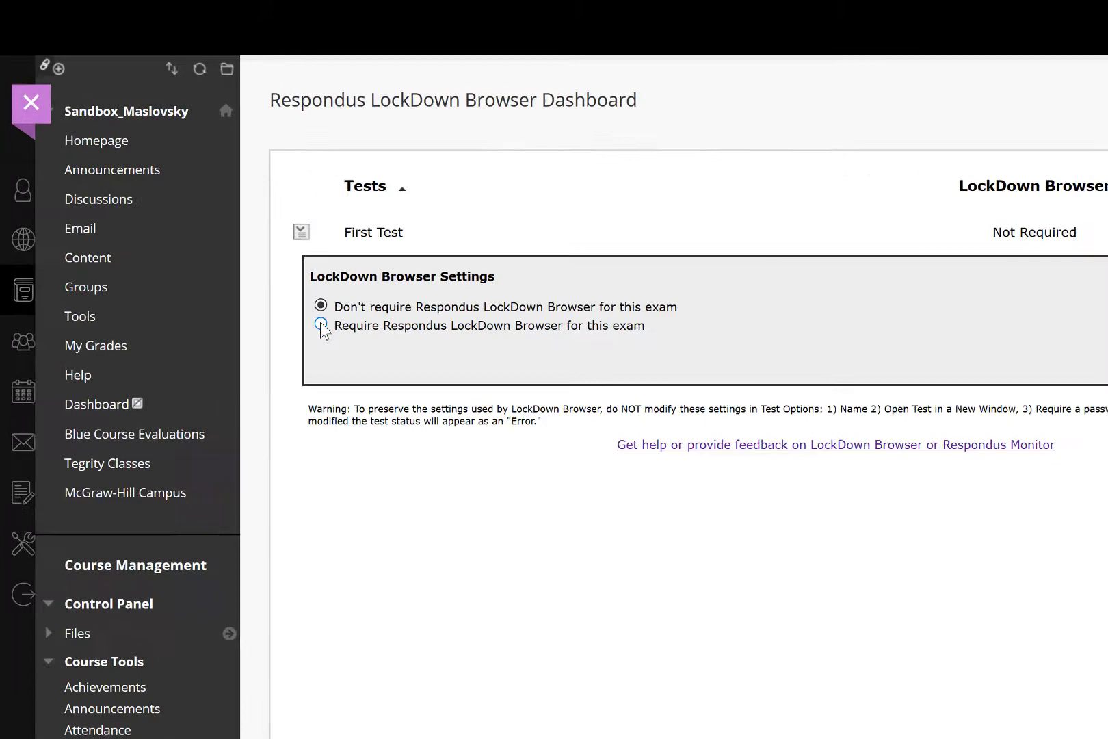
{"action": "left_click", "coordinate": [321, 326]}
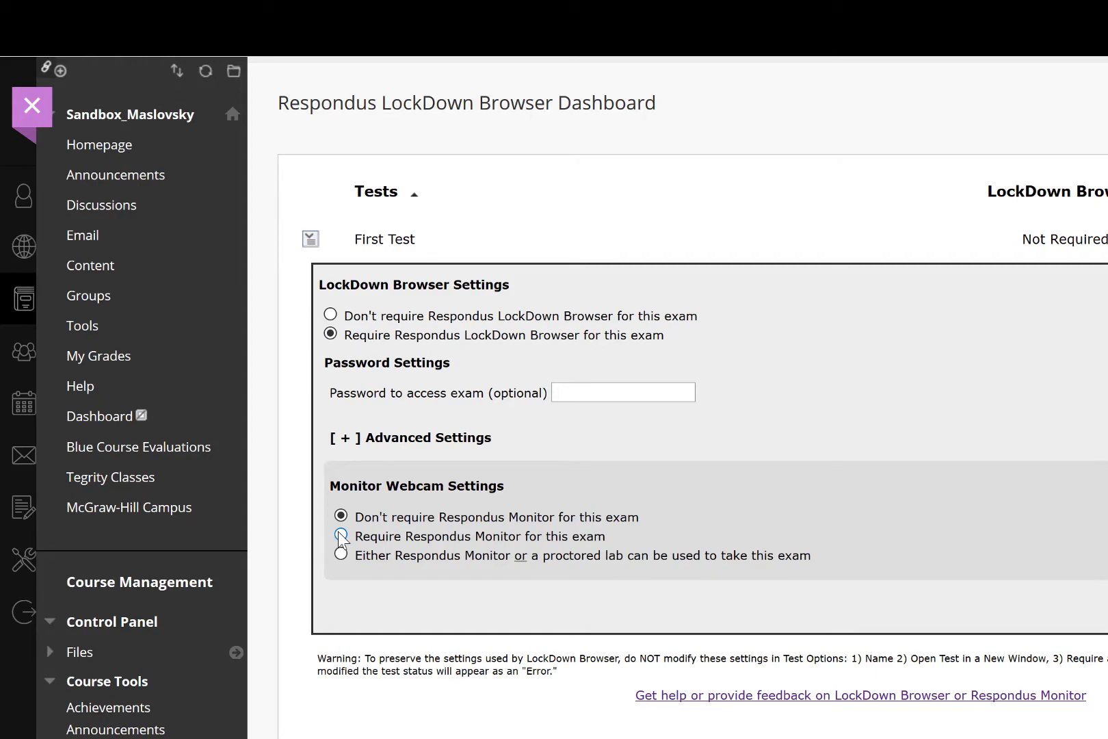
Require Respondus Monitor webcam for First Test, revealing its startup sequence
{"action": "left_click", "coordinate": [339, 536]}
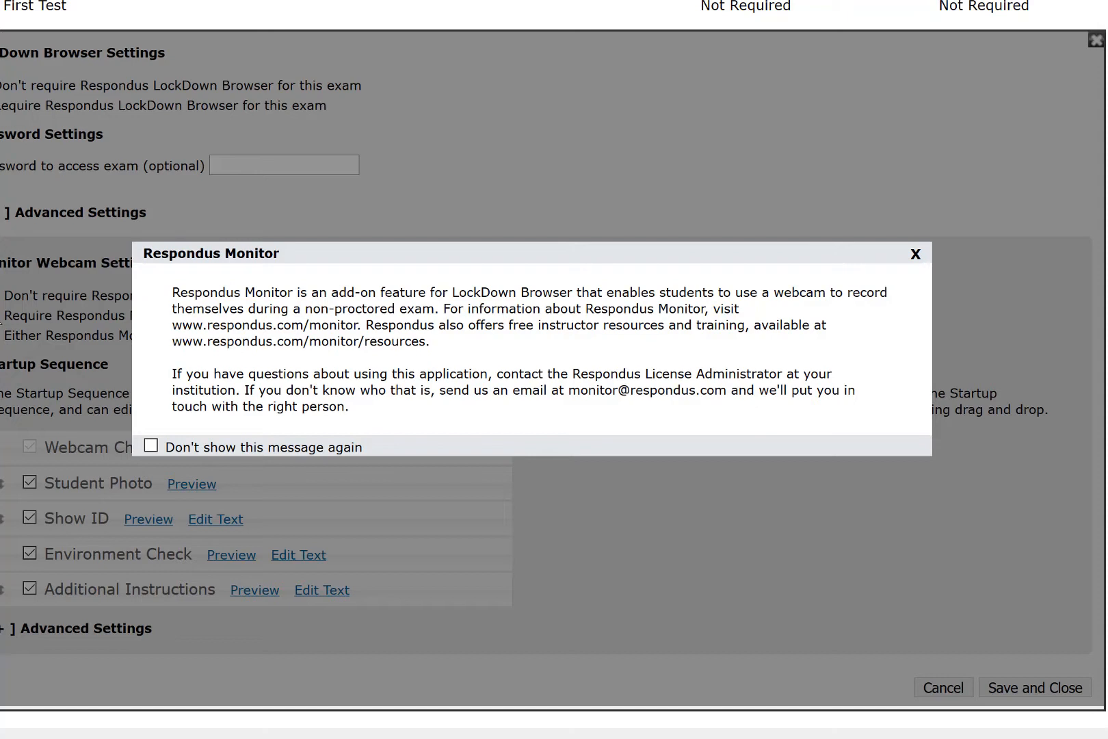
{"action": "mouse_move", "coordinate": [14, 322]}
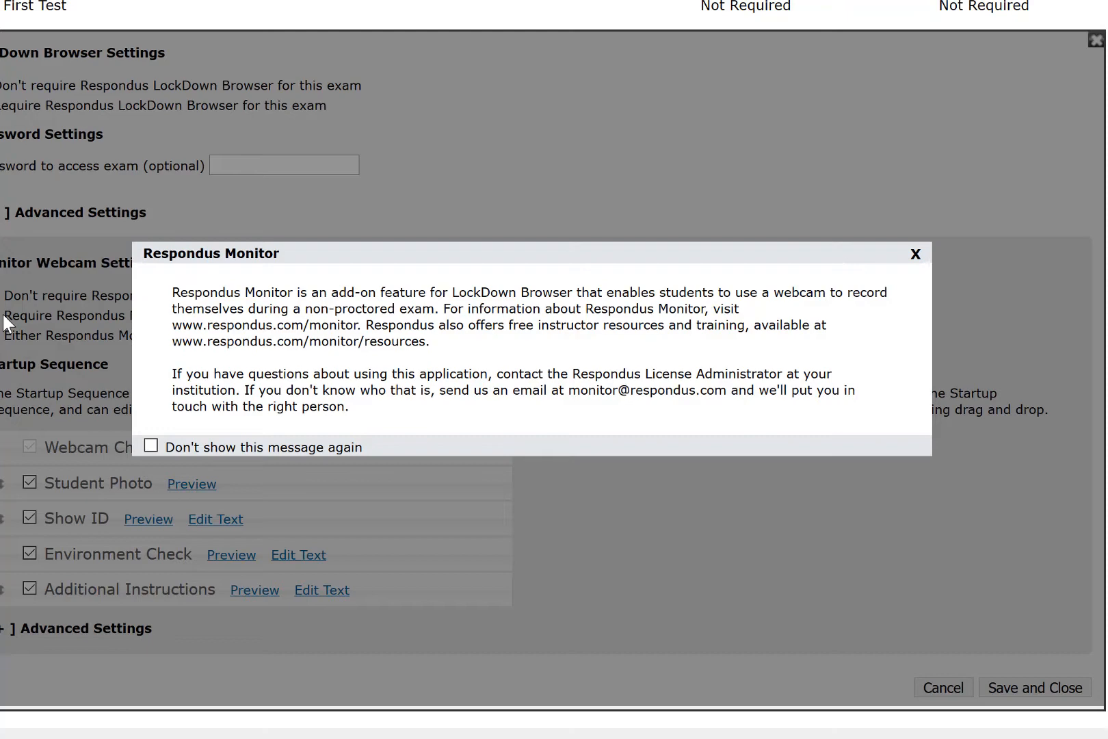
Dismiss the Respondus Monitor notice and edit the Additional Instructions startup text
{"action": "left_click", "coordinate": [917, 255]}
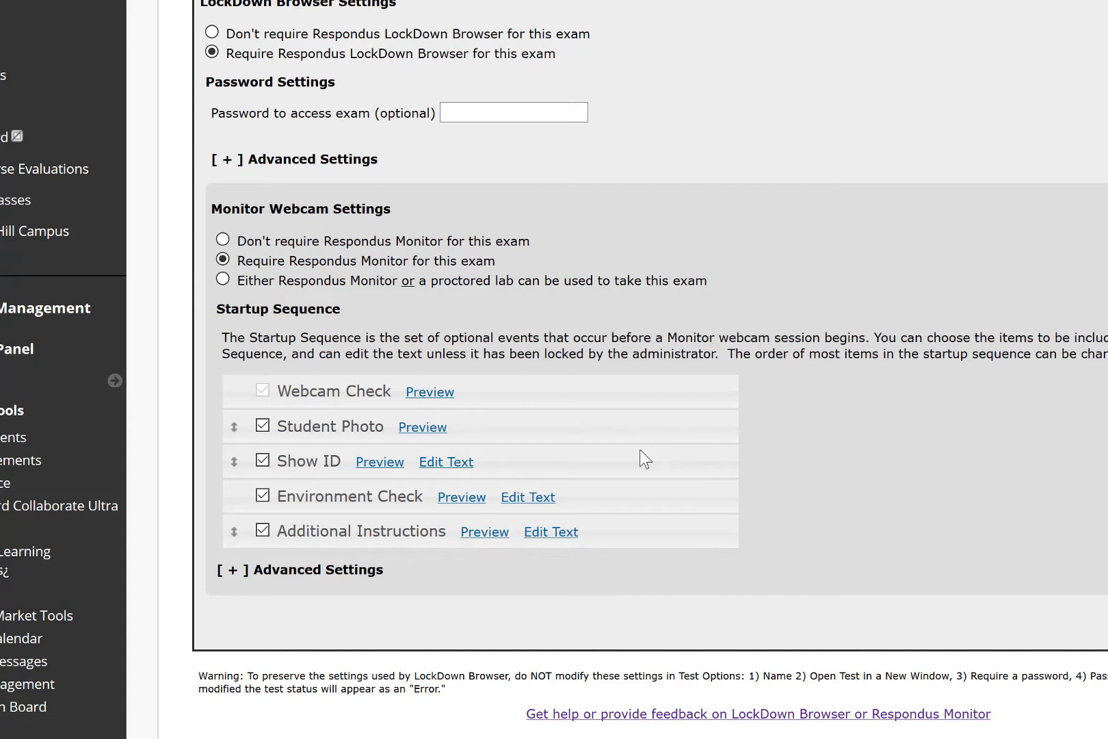
{"action": "mouse_move", "coordinate": [635, 500]}
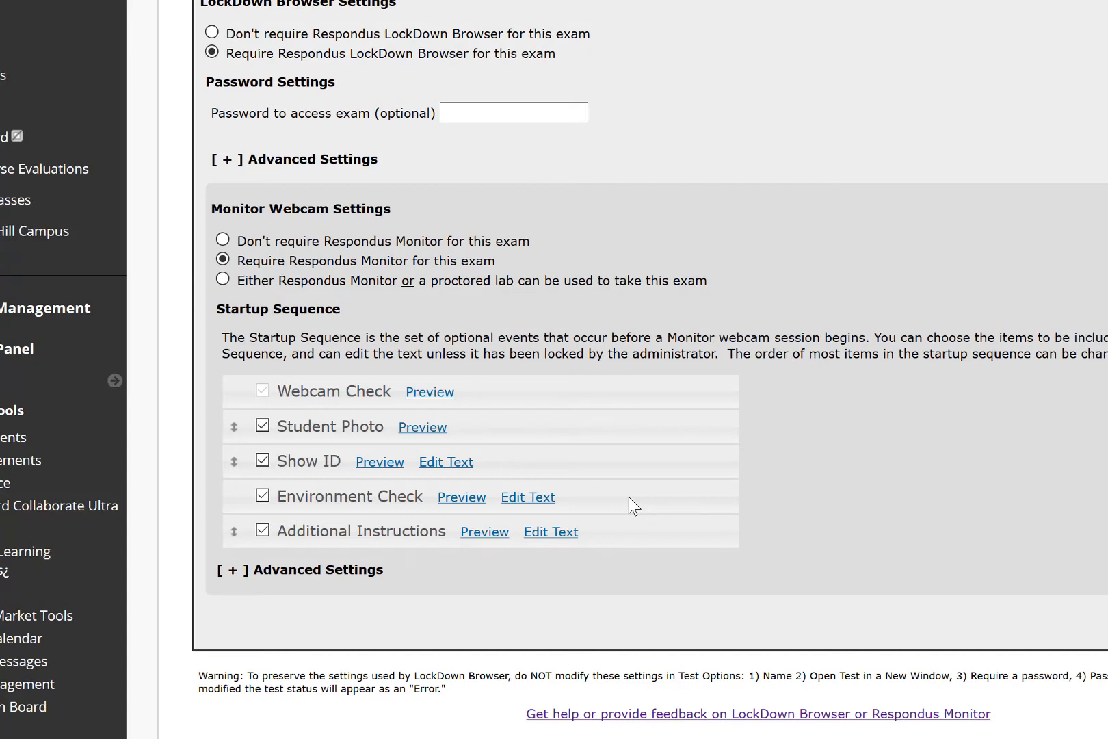
{"action": "mouse_move", "coordinate": [633, 533]}
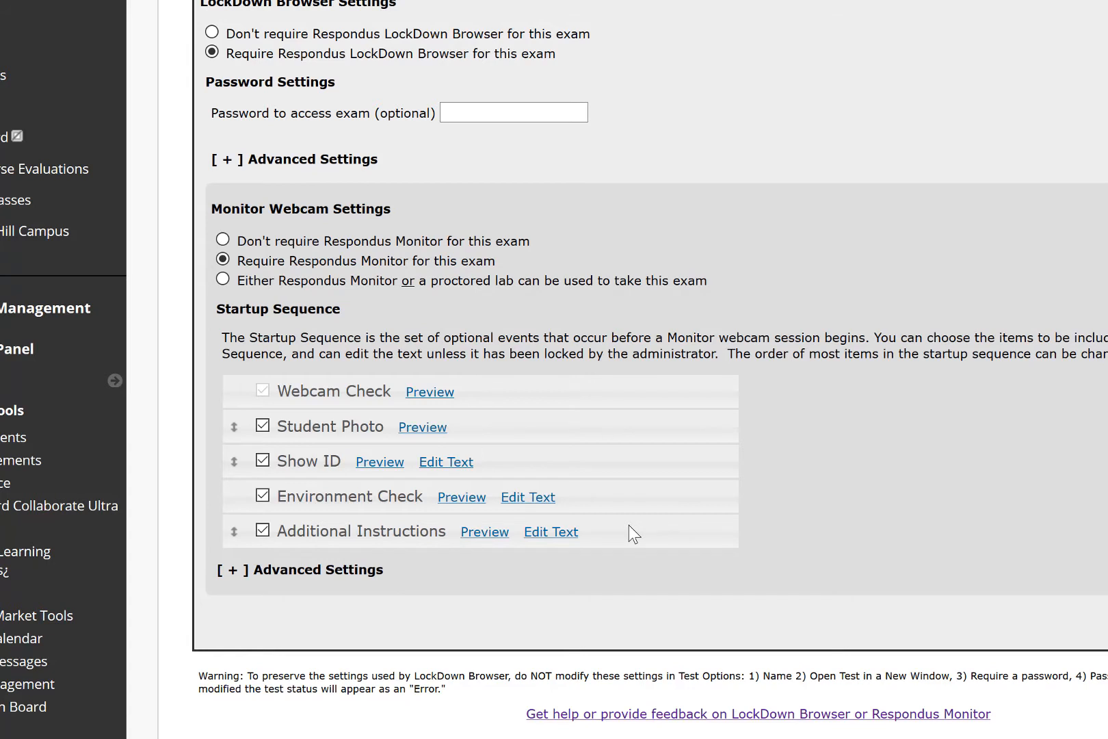
{"action": "mouse_move", "coordinate": [547, 468]}
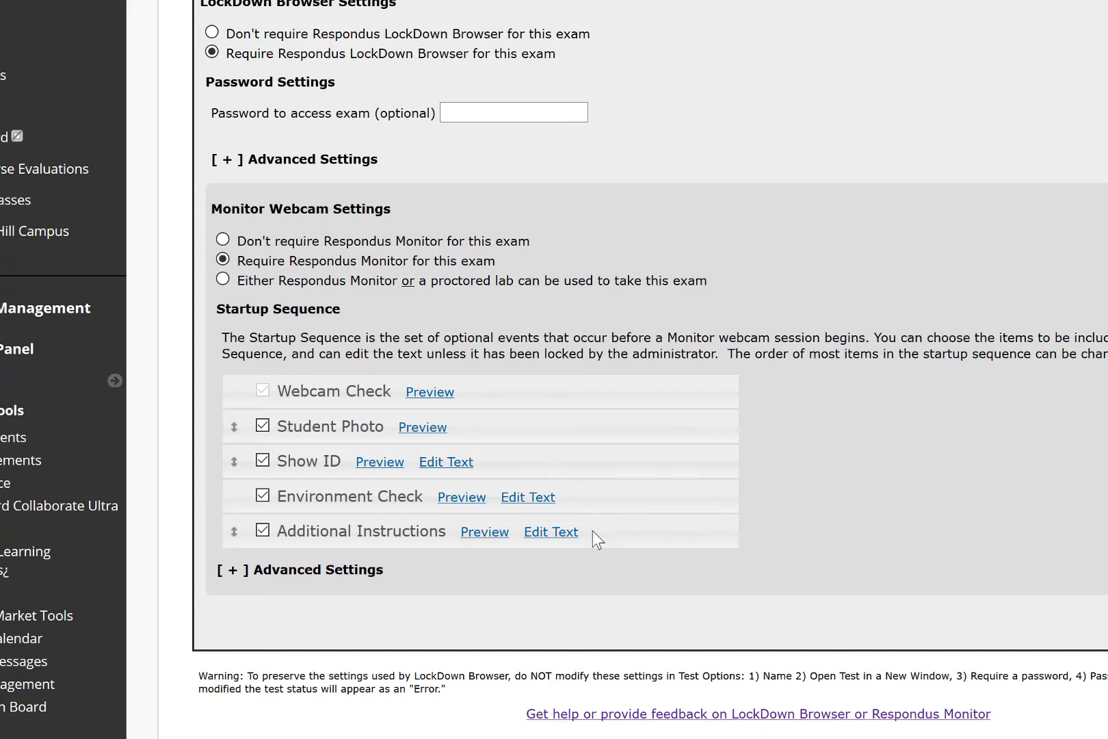
{"action": "left_click", "coordinate": [550, 532]}
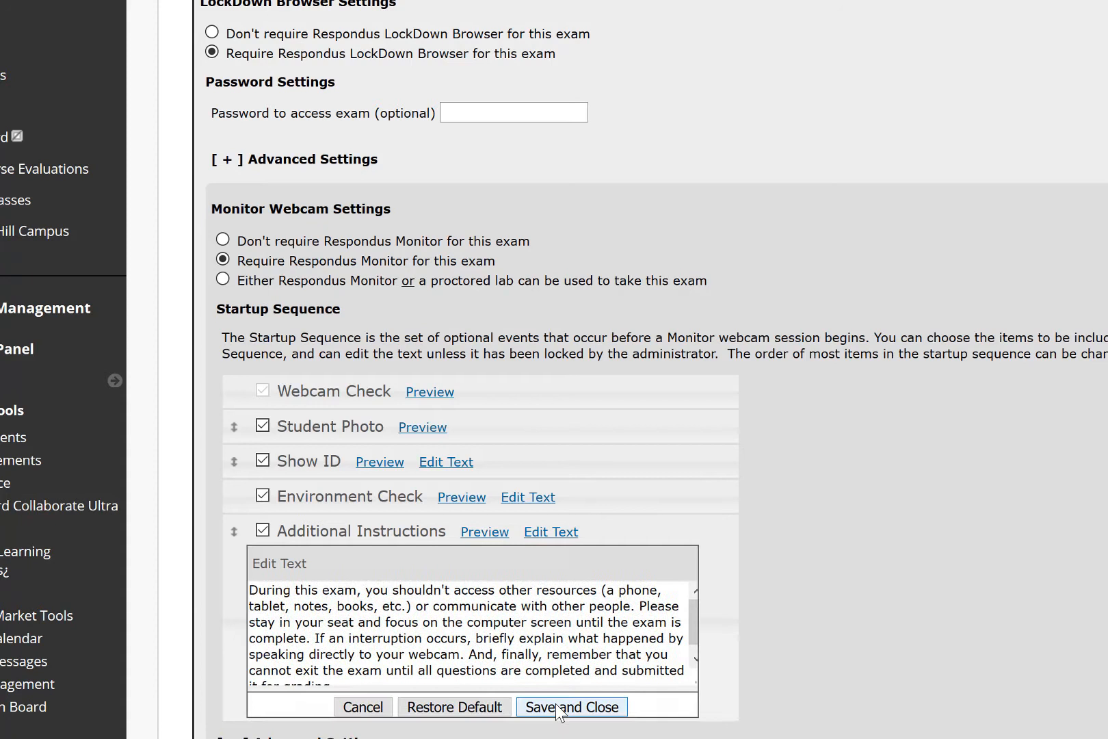
Save and close the edited Additional Instructions text
{"action": "left_click", "coordinate": [571, 707]}
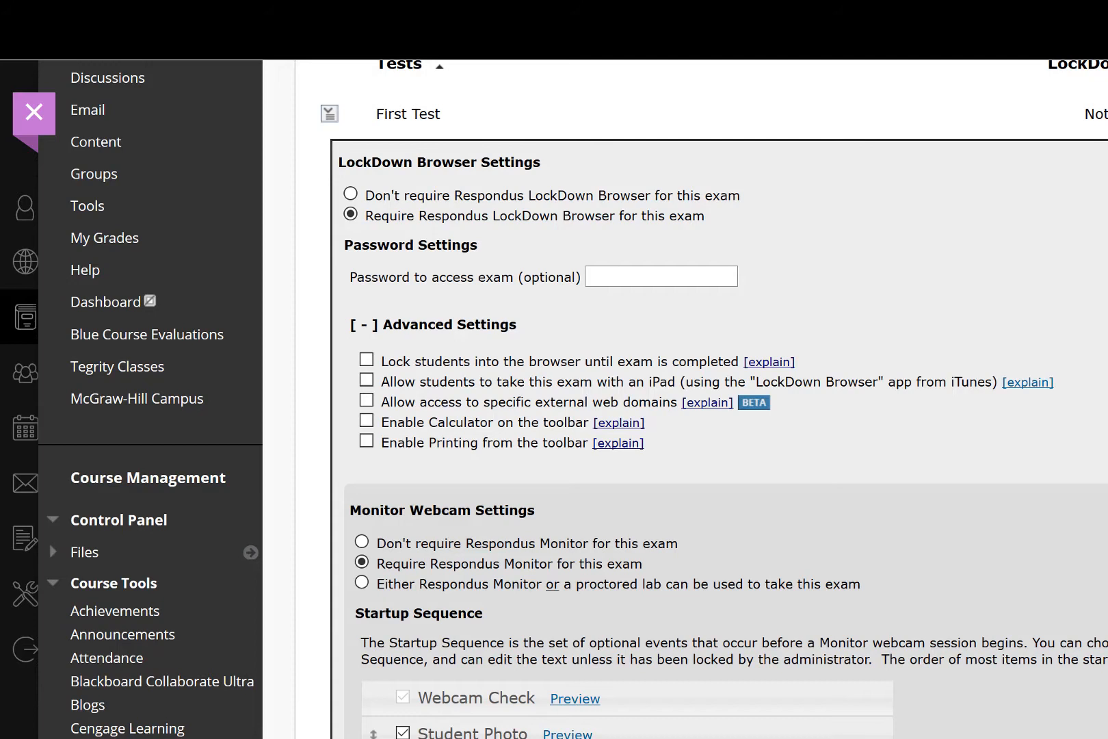
{"action": "mouse_move", "coordinate": [512, 714]}
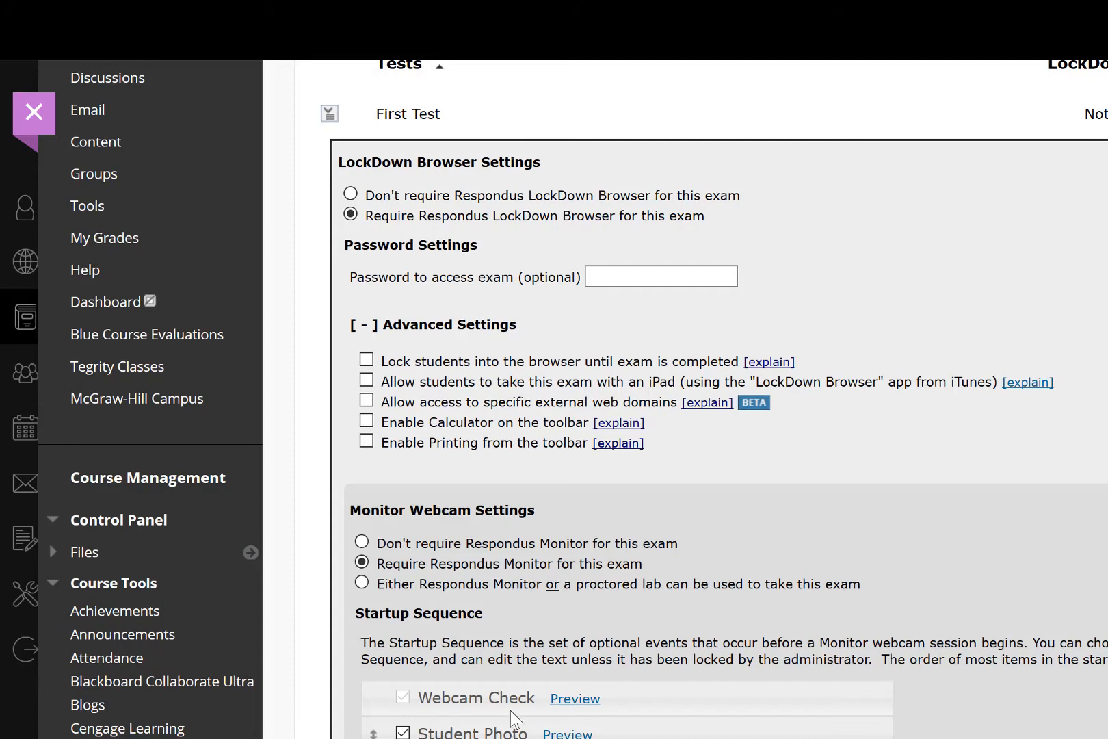
Enable iPad use, specific external web domains, a calculator and printing in Advanced Settings
{"action": "left_click", "coordinate": [367, 381]}
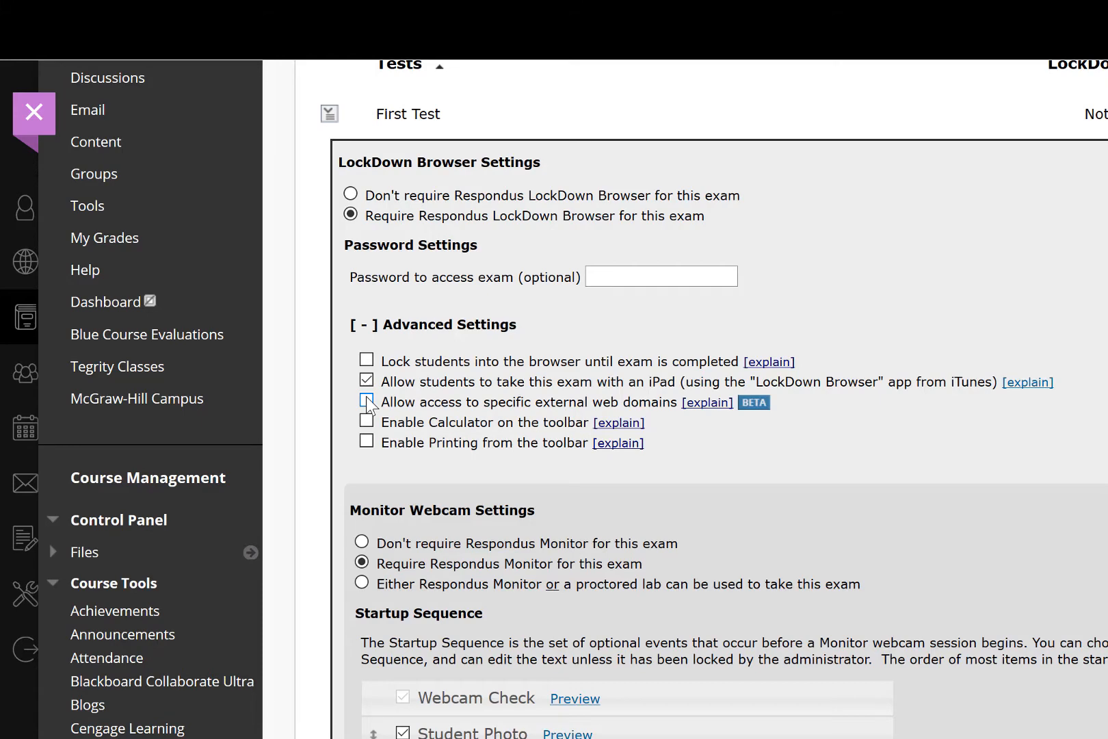
{"action": "left_click", "coordinate": [367, 402]}
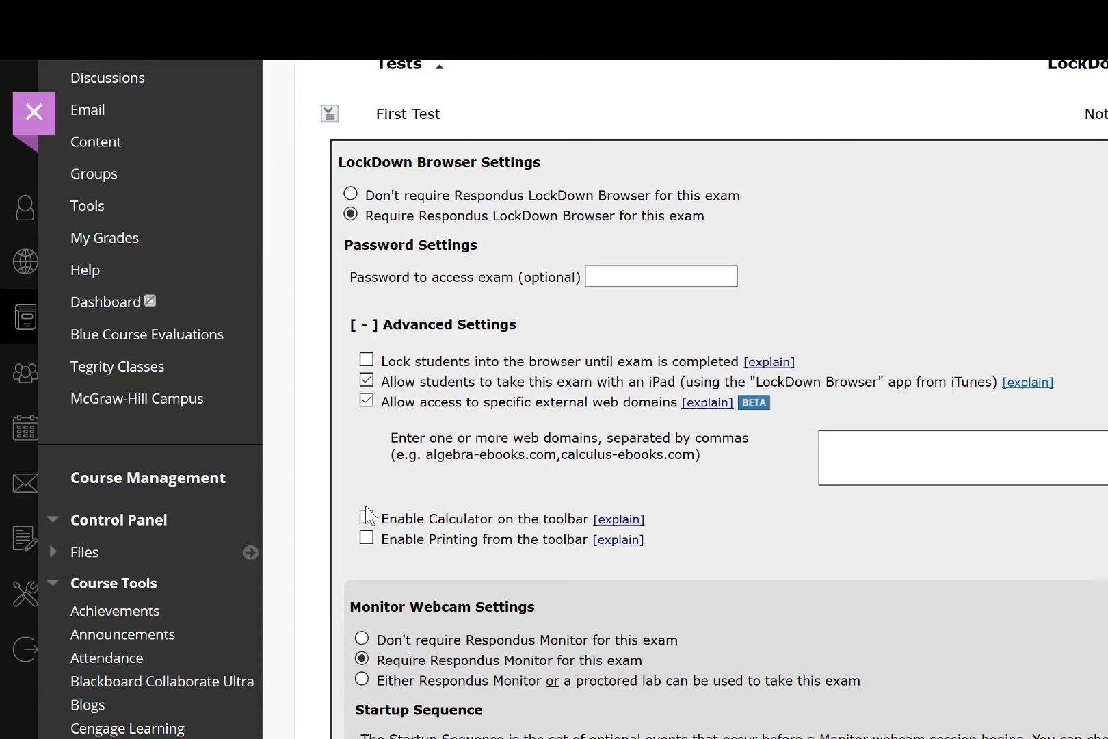
{"action": "left_click", "coordinate": [367, 519]}
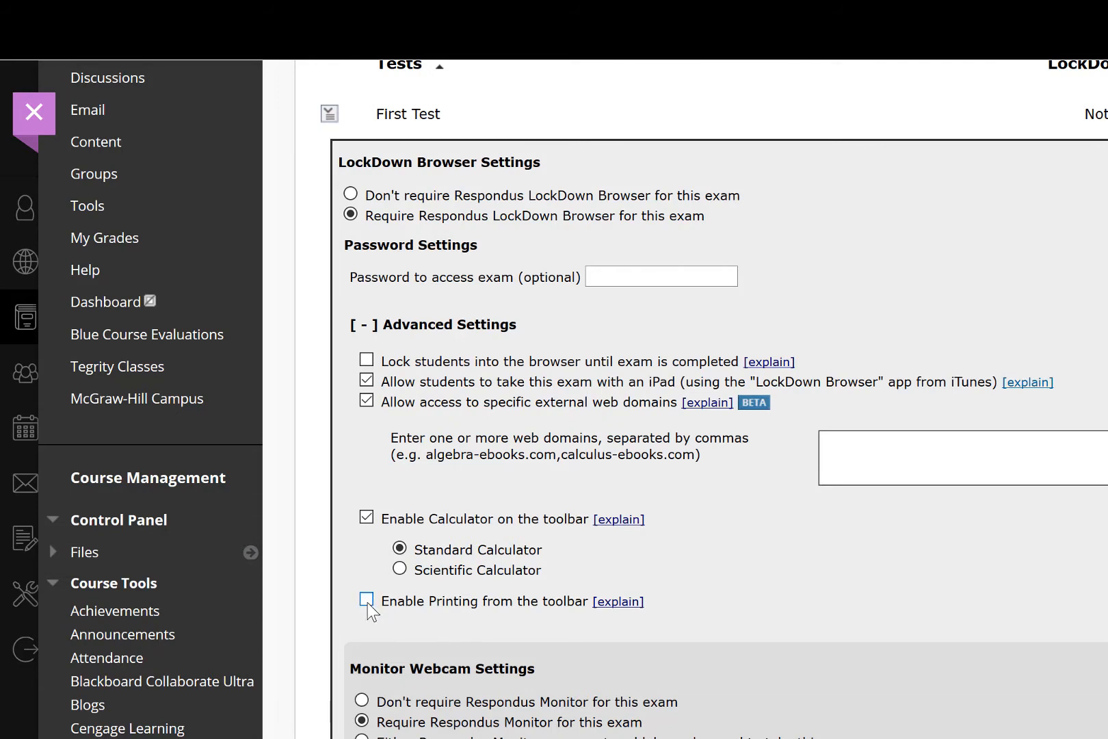
{"action": "left_click", "coordinate": [367, 600]}
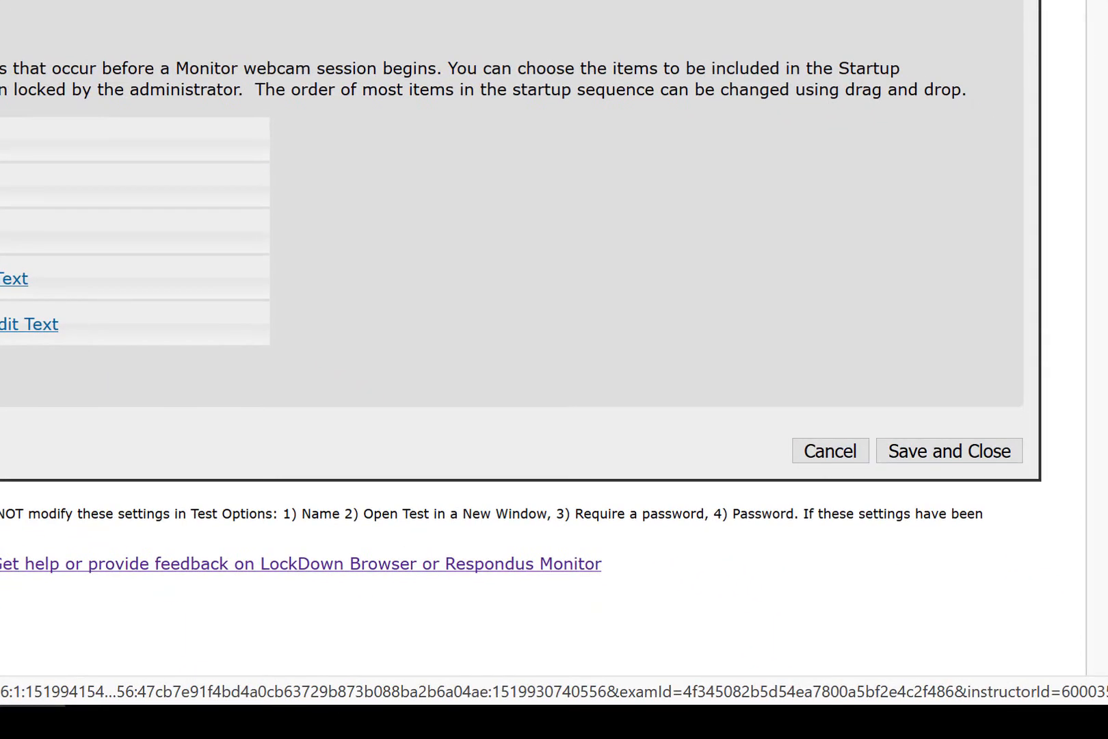
{"action": "mouse_move", "coordinate": [694, 301]}
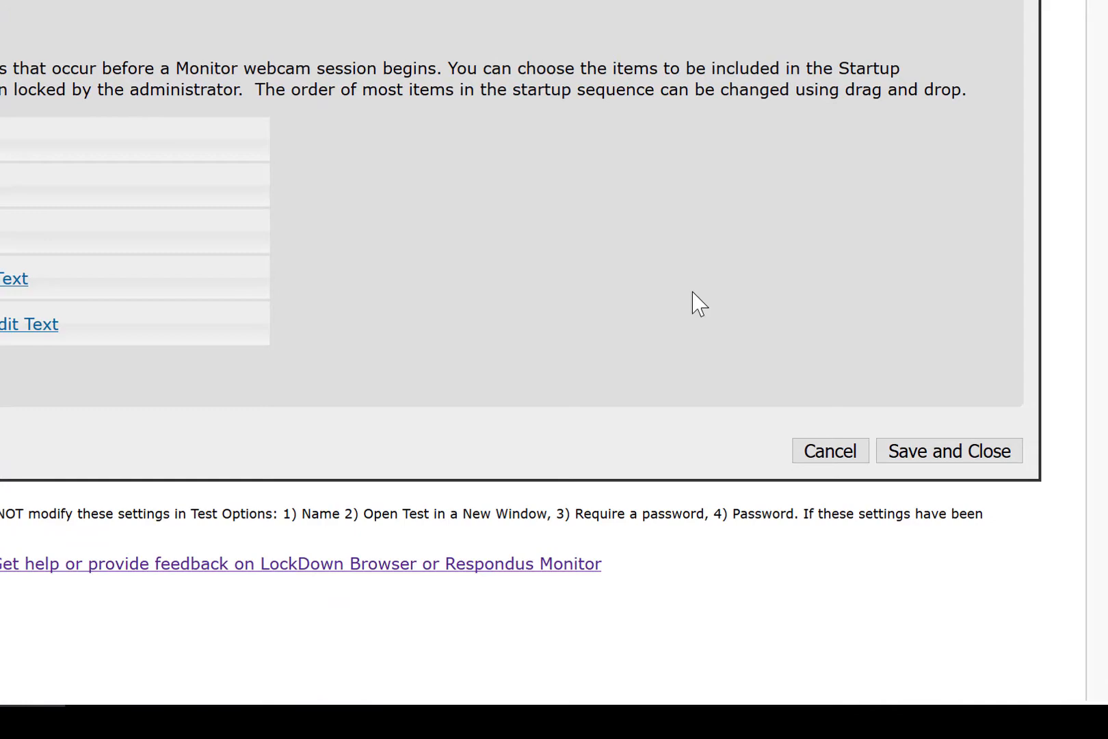
{"action": "mouse_move", "coordinate": [938, 467]}
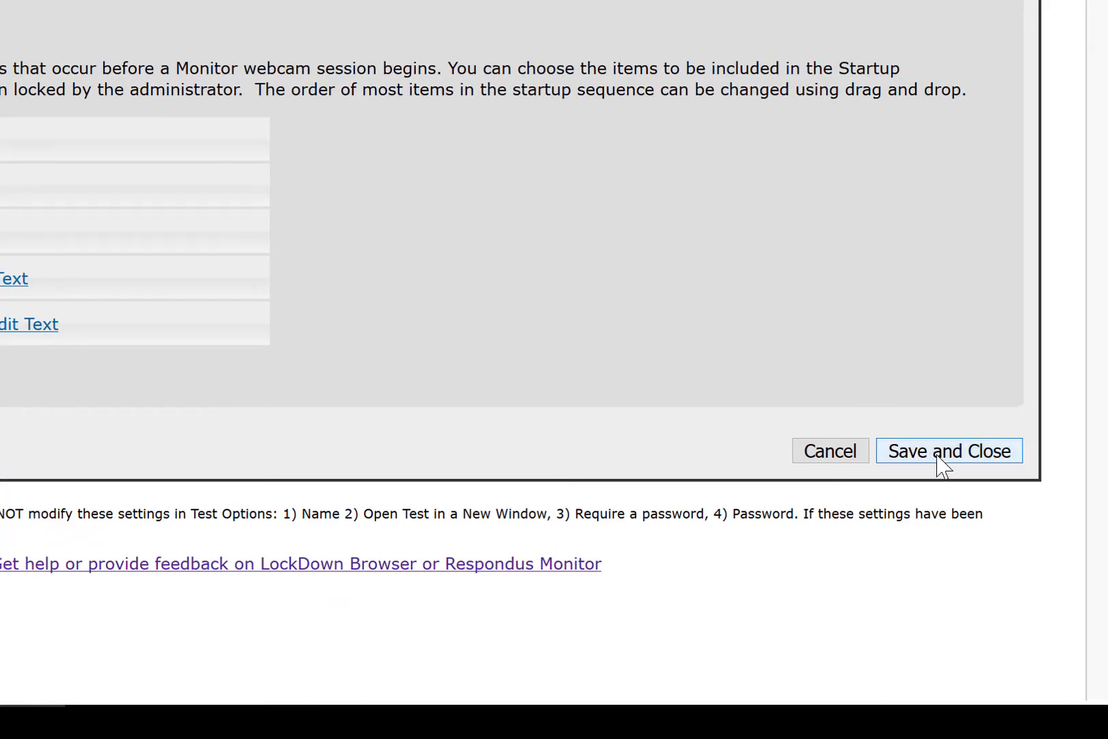
Save the LockDown Browser and Monitor settings, returning to the dashboard
{"action": "left_click", "coordinate": [948, 451]}
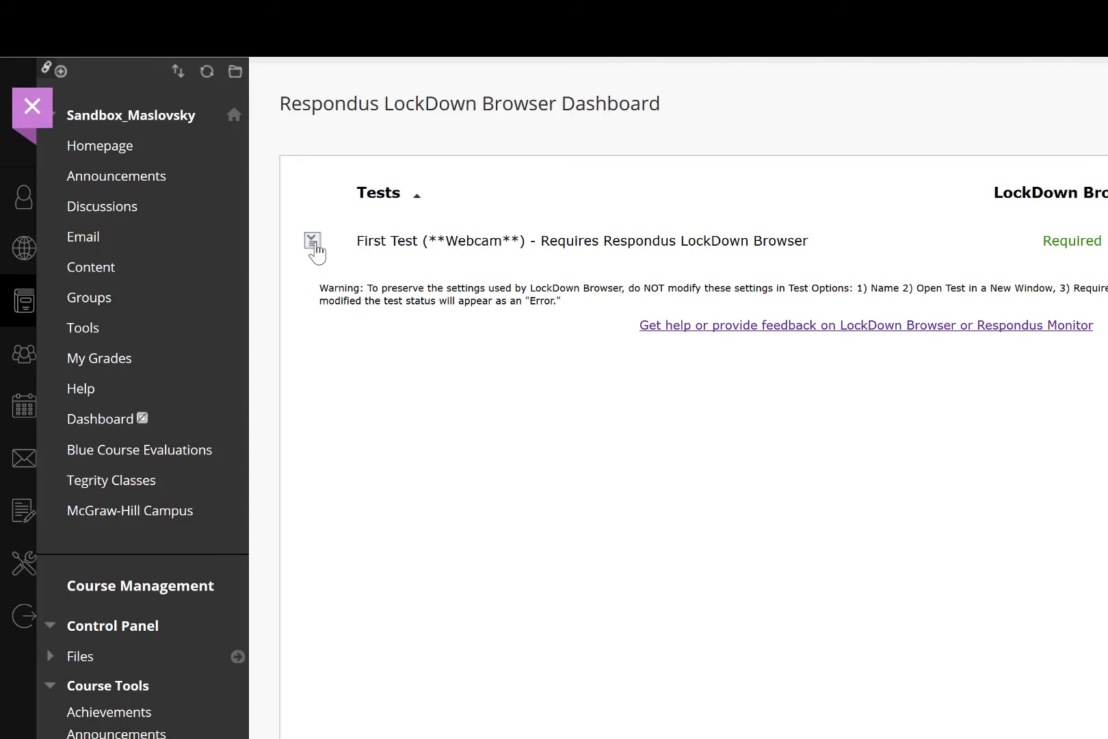
Enter Video Review for First Test and expand the 27 Feb 2018 attempt
{"action": "left_click", "coordinate": [312, 240]}
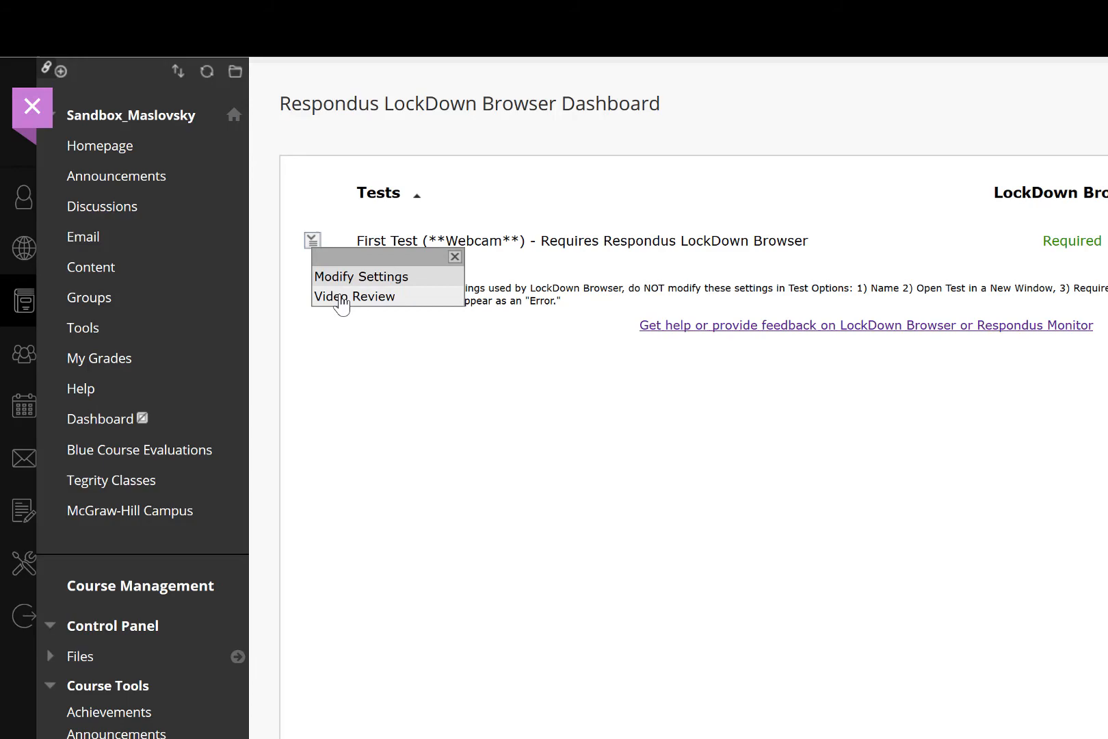
{"action": "left_click", "coordinate": [355, 295]}
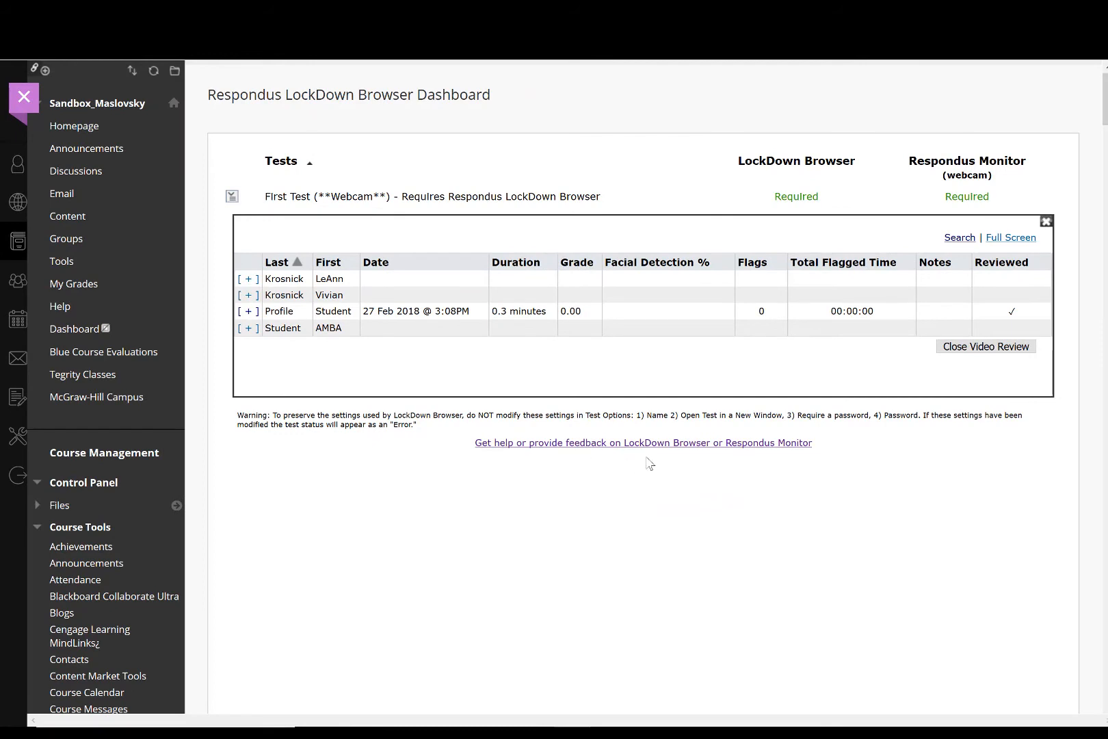
{"action": "mouse_move", "coordinate": [764, 339]}
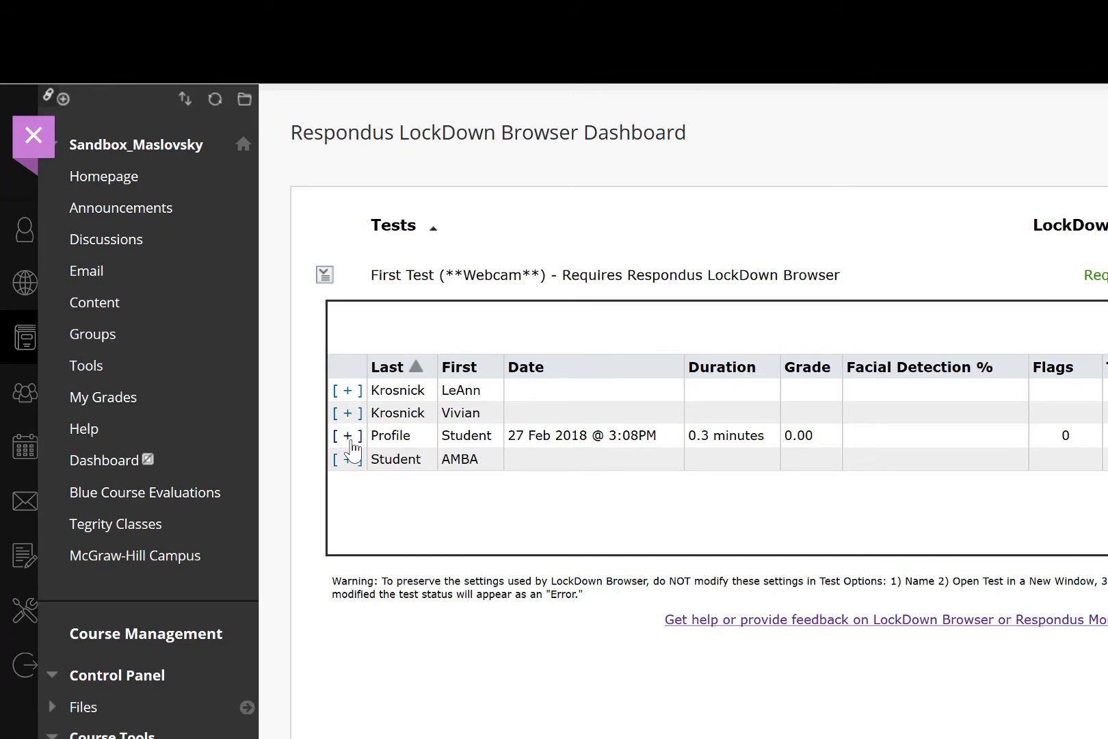
{"action": "left_click", "coordinate": [344, 435]}
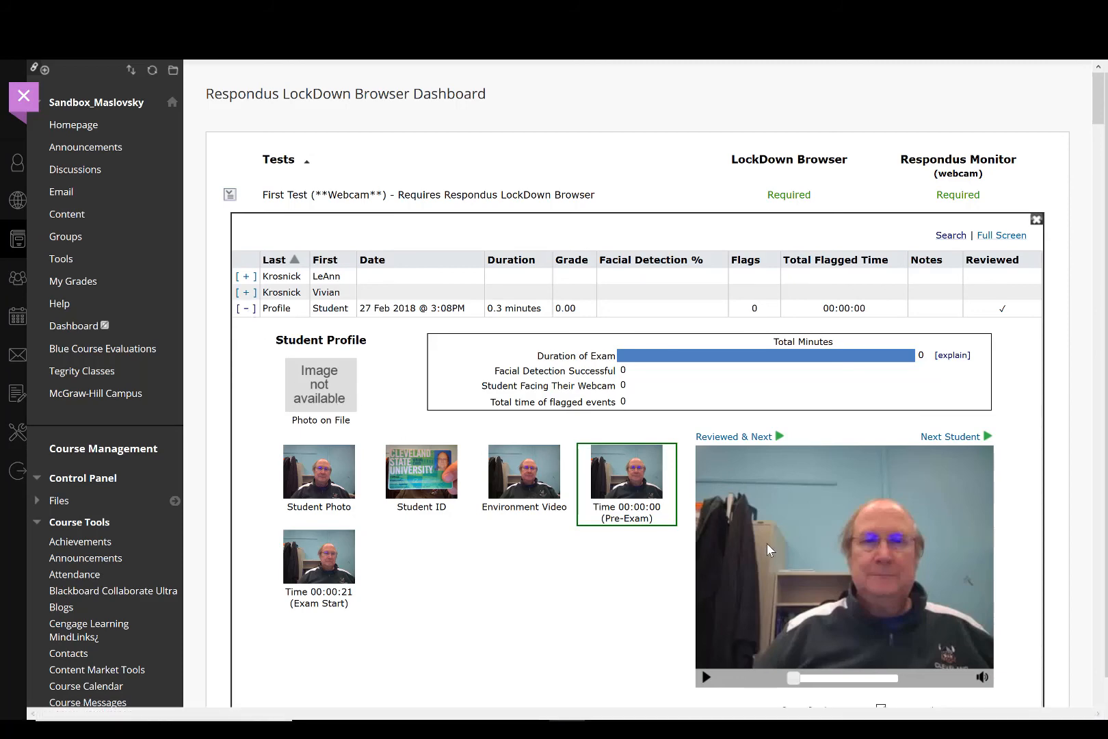
Scroll the expanded attempt to reveal instructor notes, reviewed mark and flagged segments
{"action": "scroll", "scroll_direction": "down", "scroll_amount": 3}
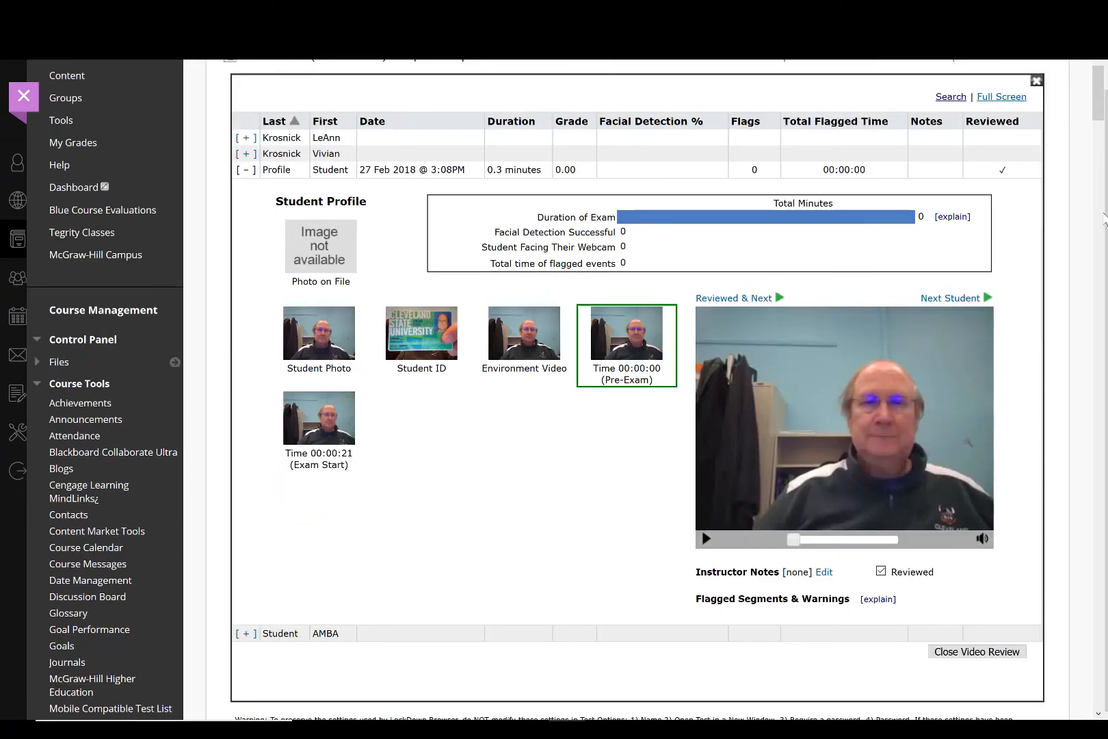